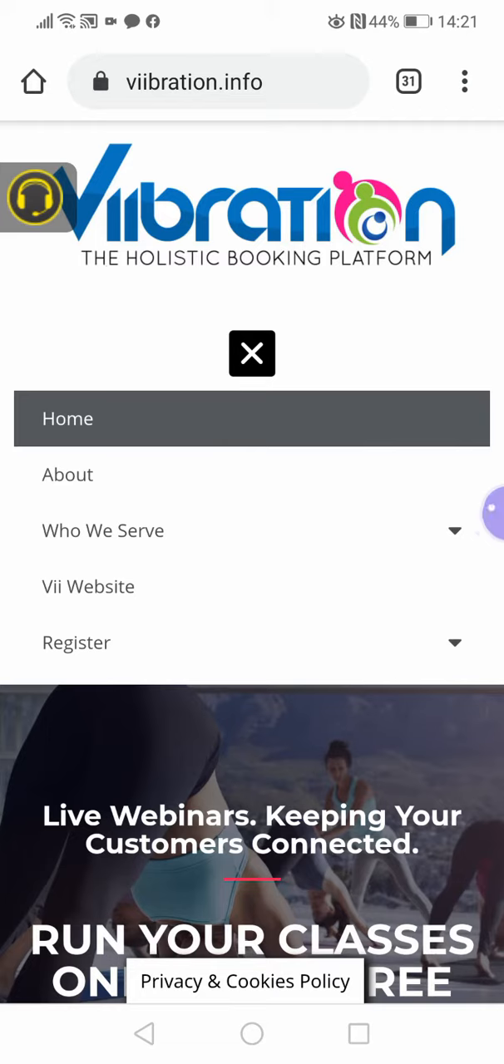
# Close the navigation menu and bring the home page's login form into view.
pyautogui.click(251, 353)
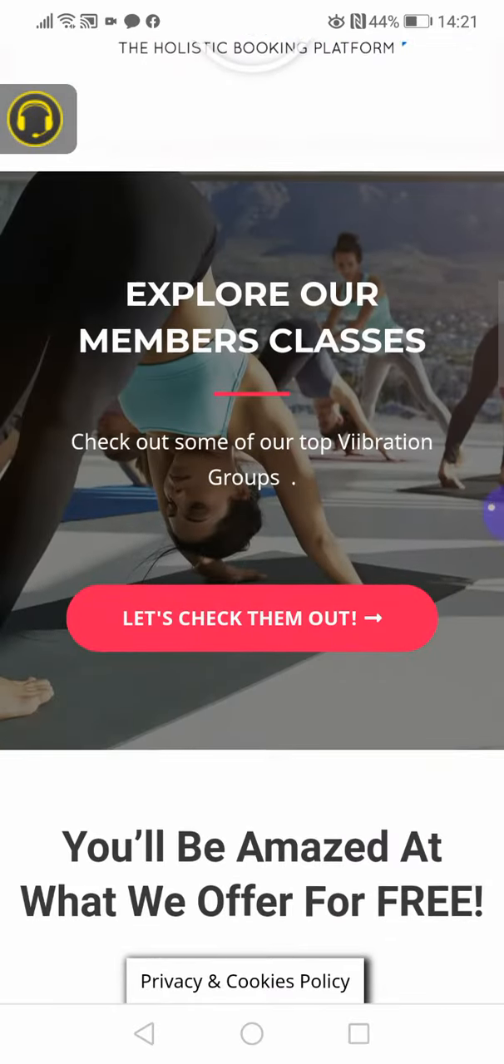
pyautogui.scroll(-3)
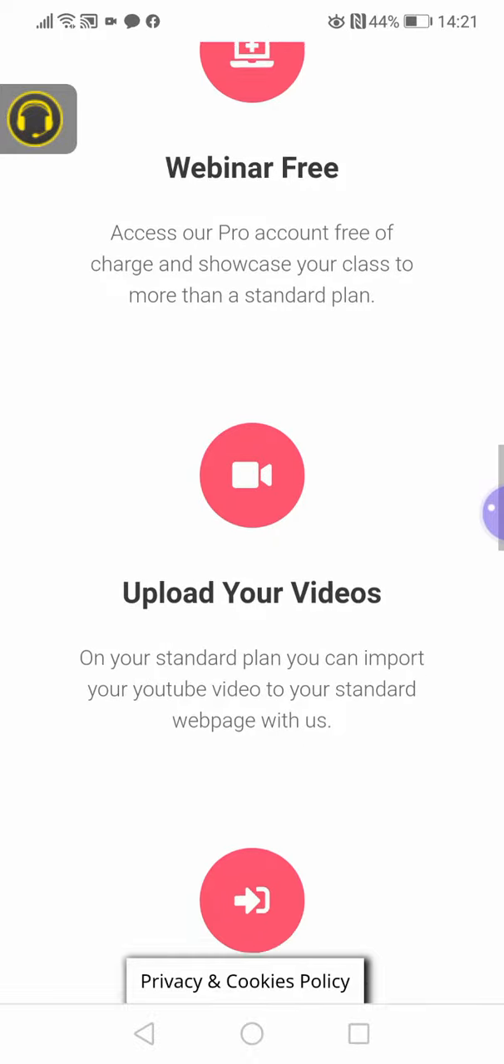
pyautogui.scroll(-3)
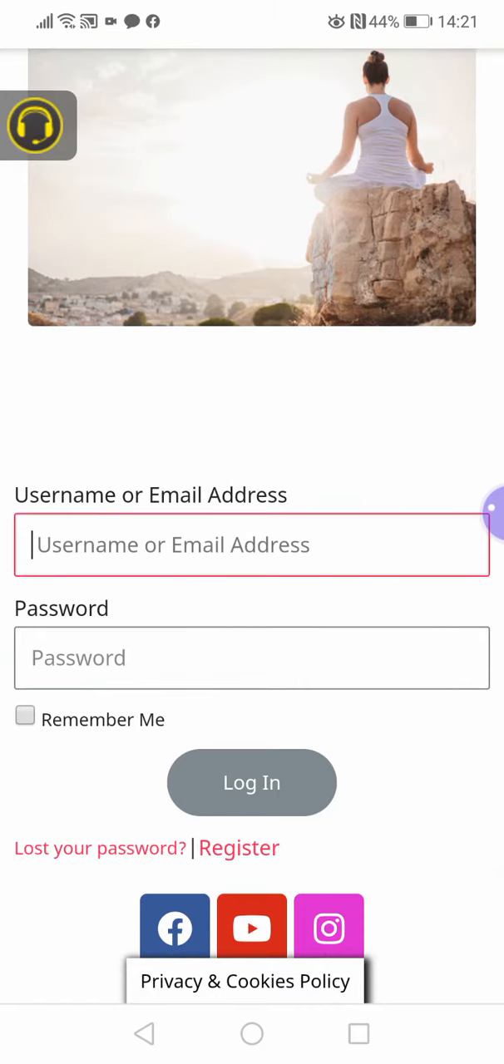
# Autofill the login with the saved 'admin' account and log in.
pyautogui.click(251, 544)
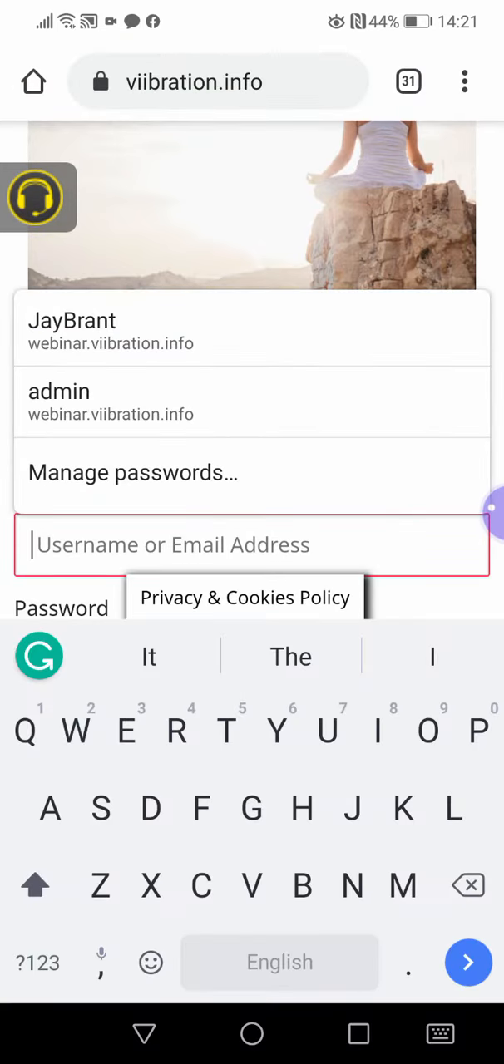
pyautogui.click(59, 401)
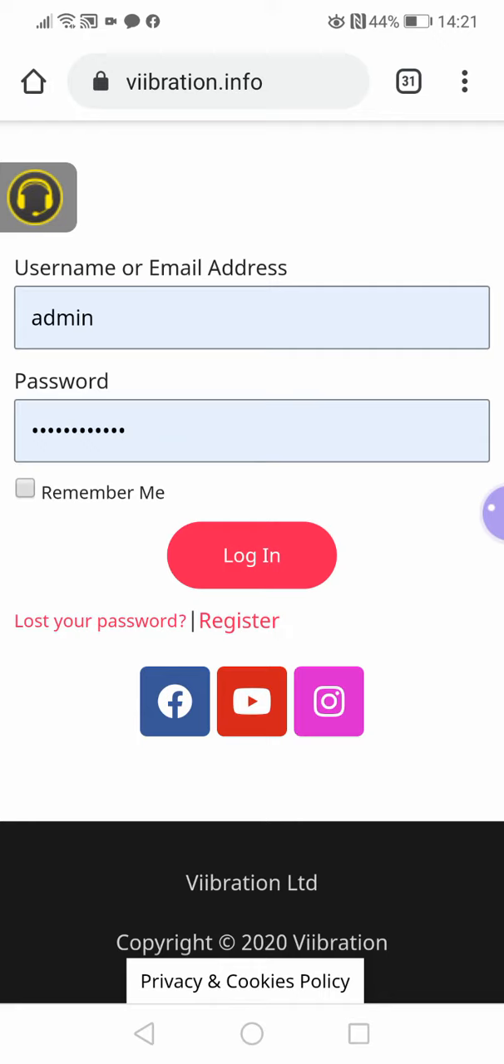
pyautogui.click(251, 554)
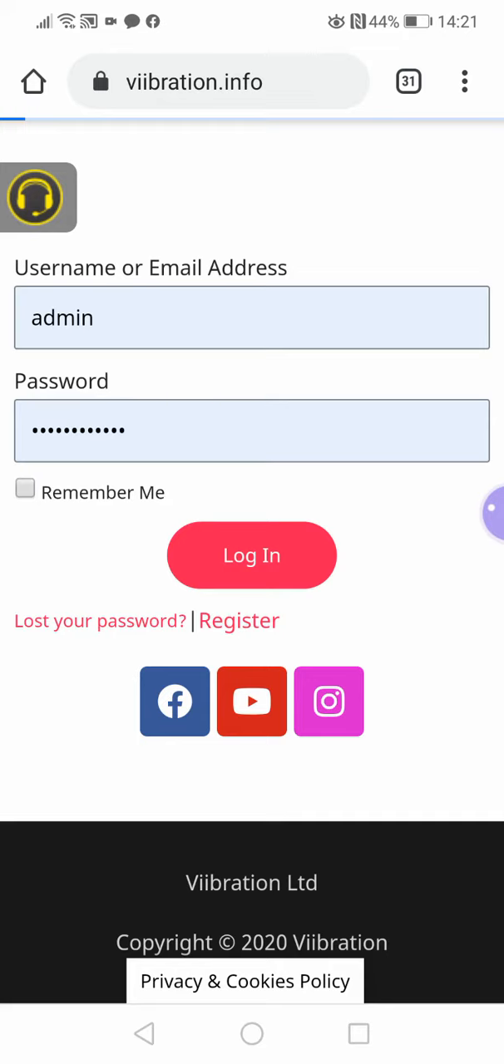
pyautogui.click(251, 555)
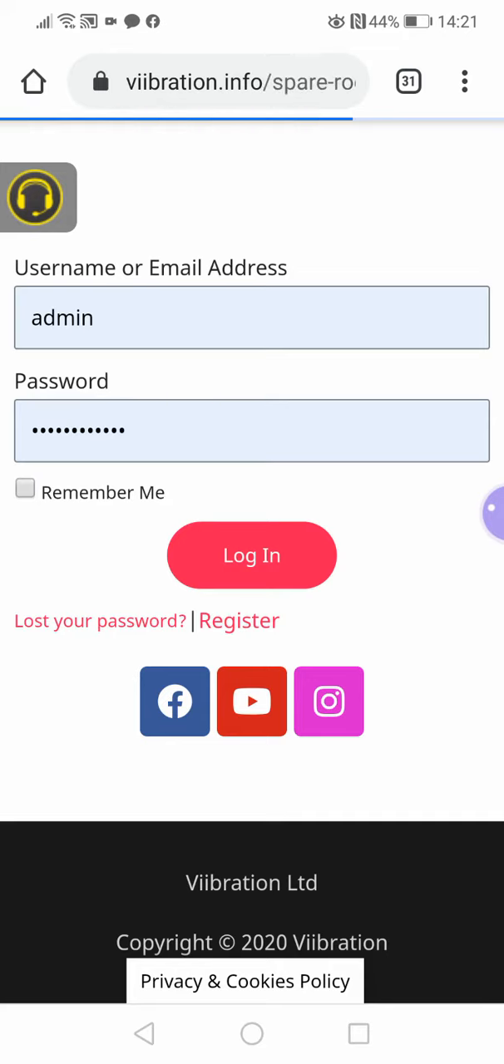
pyautogui.click(251, 556)
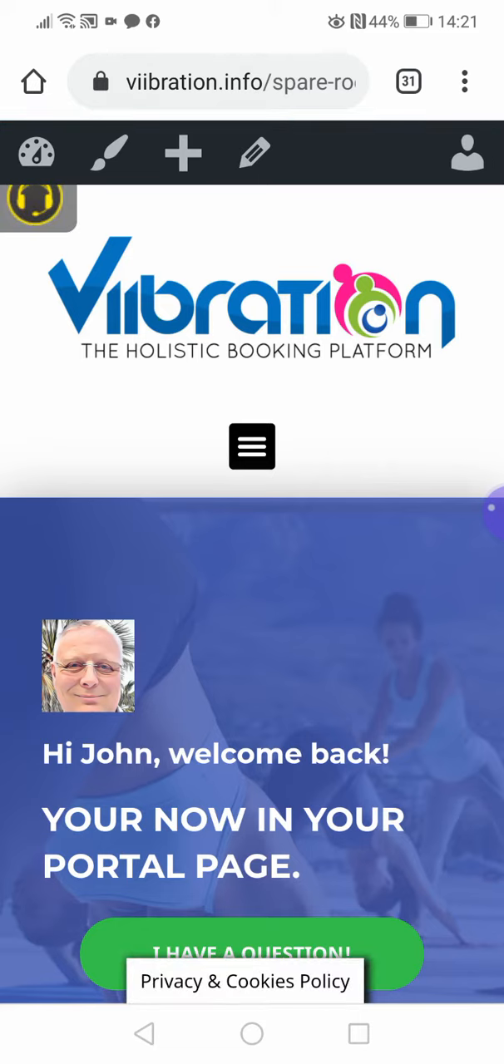
# Scroll the portal page past the FAQ to the Submit Ticket form.
pyautogui.scroll(-3)
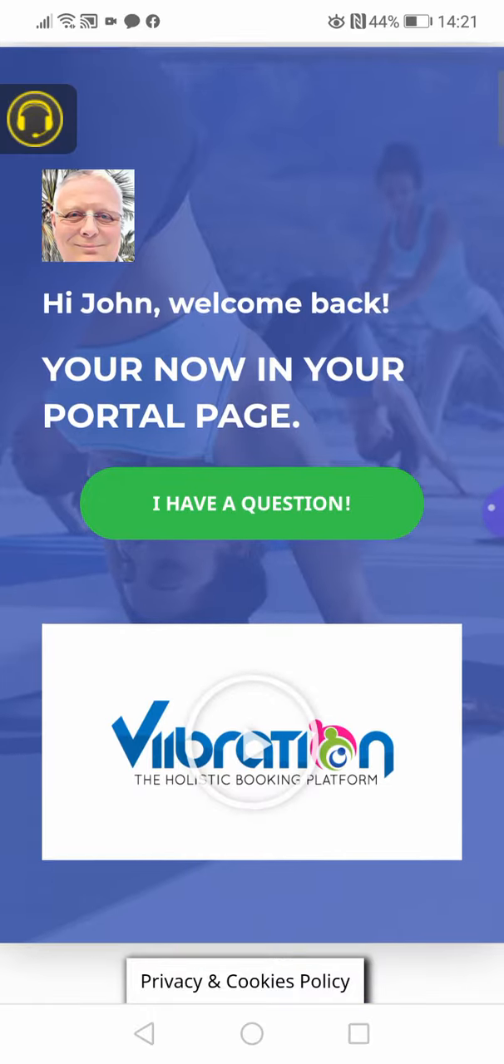
pyautogui.scroll(-3)
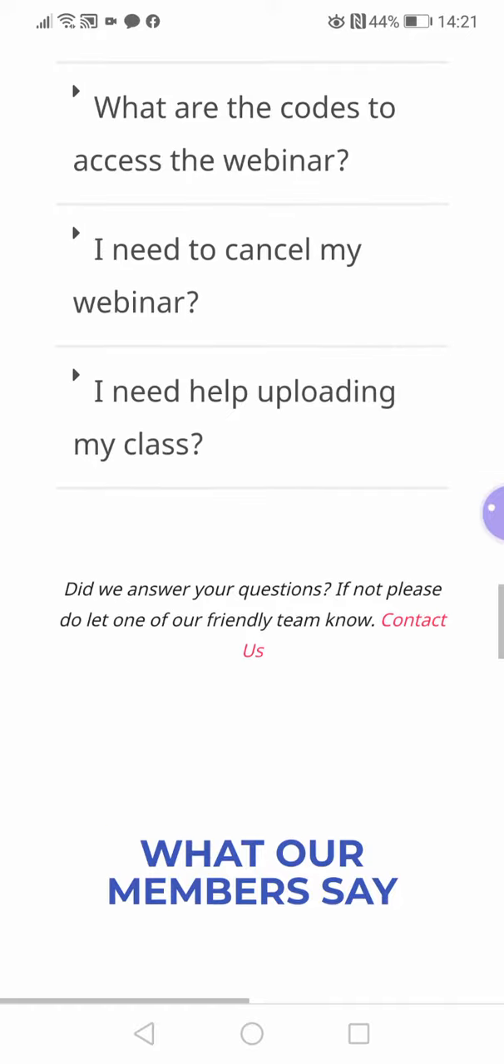
pyautogui.scroll(-3)
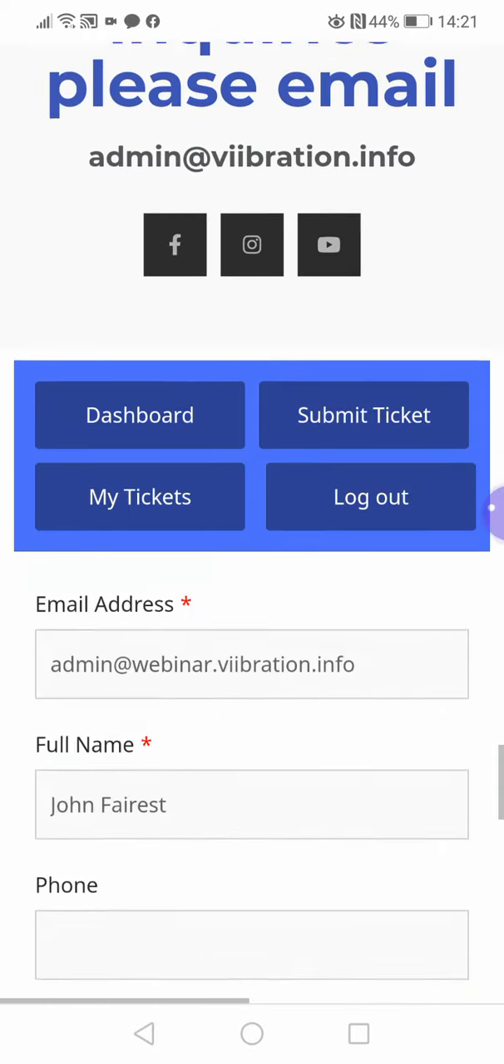
# Choose Support as the ticket Department and scroll toward the Submit Ticket button.
pyautogui.scroll(-3)
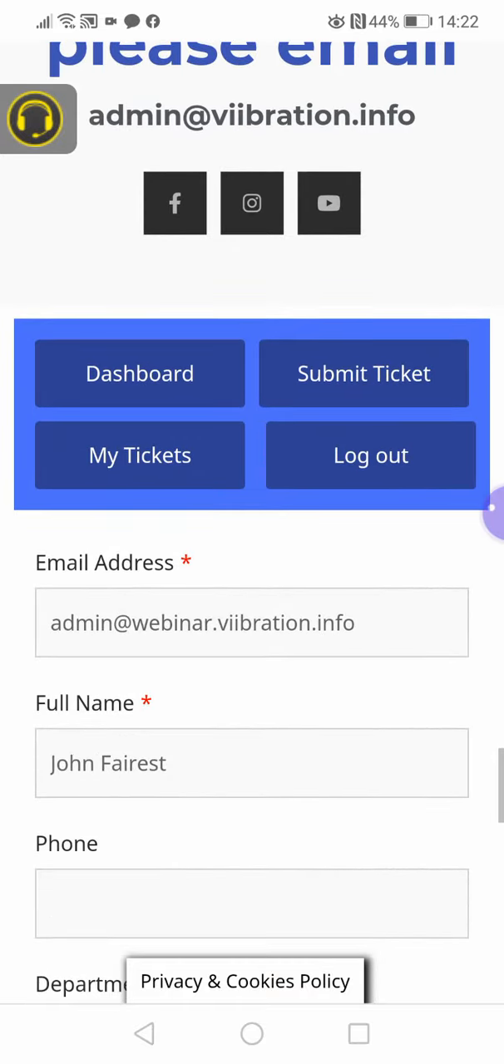
pyautogui.scroll(-3)
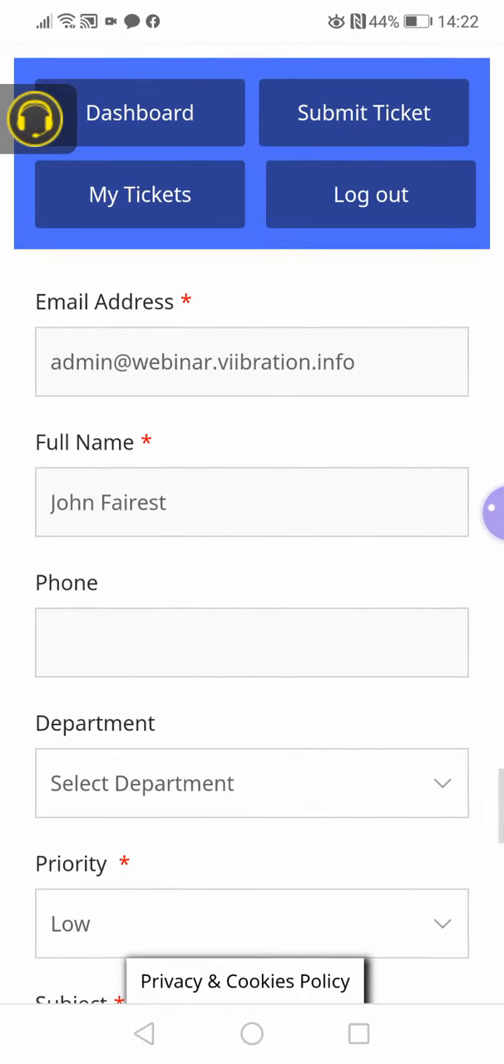
pyautogui.click(252, 783)
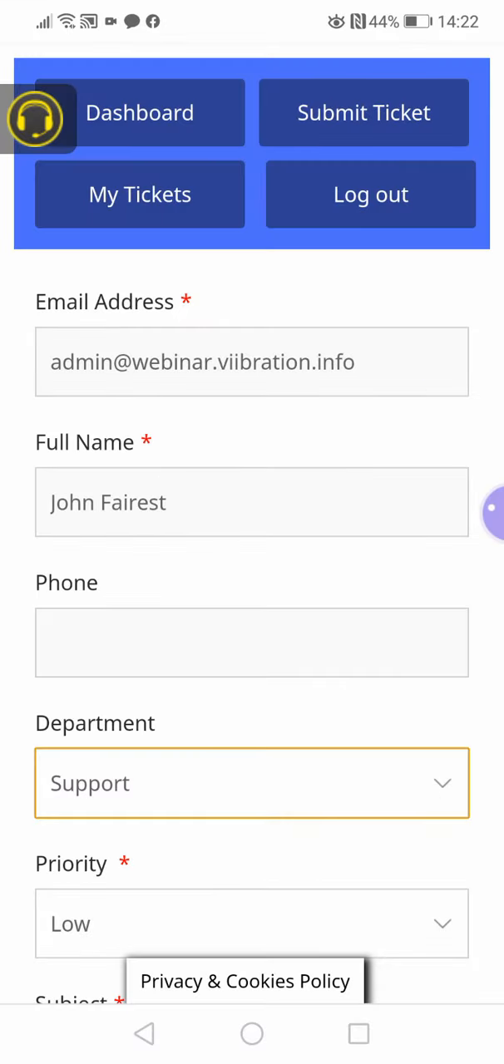
pyautogui.scroll(-3)
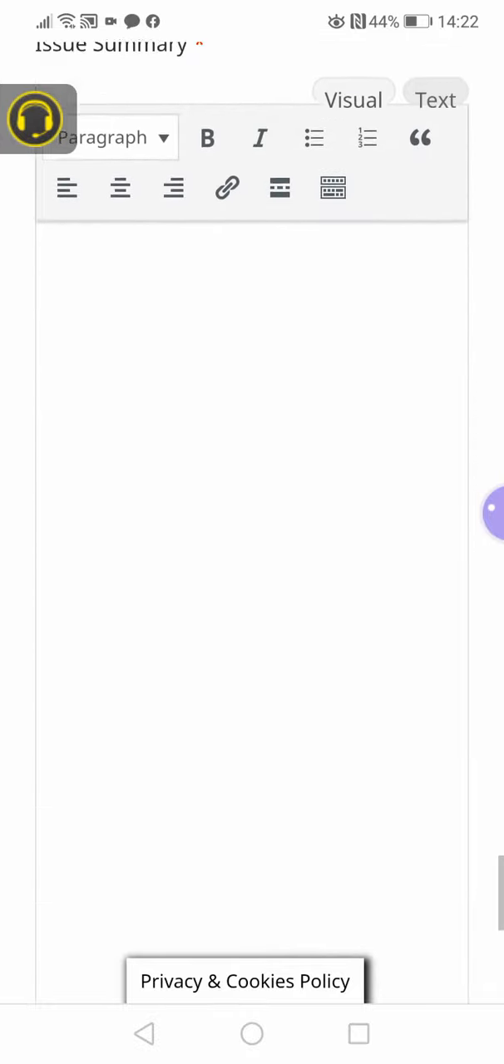
pyautogui.scroll(-3)
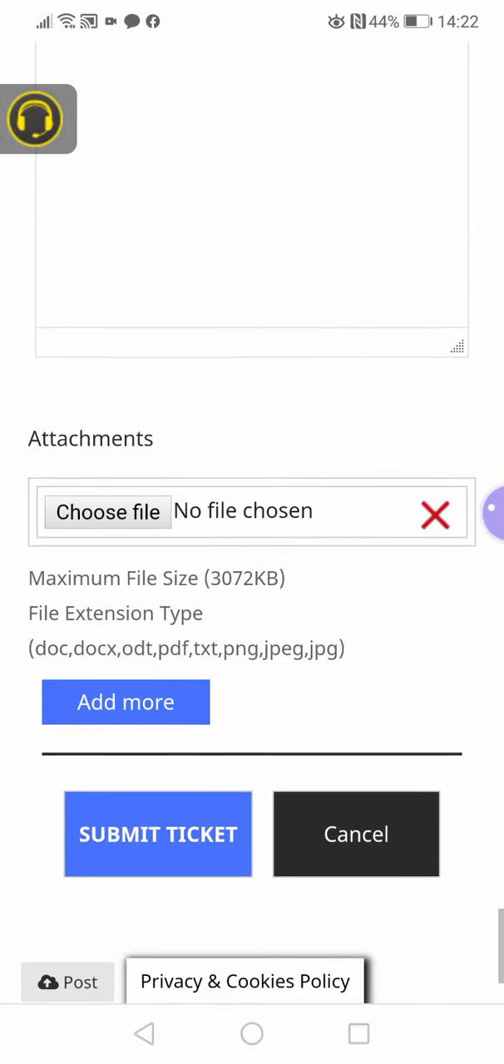
pyautogui.scroll(-3)
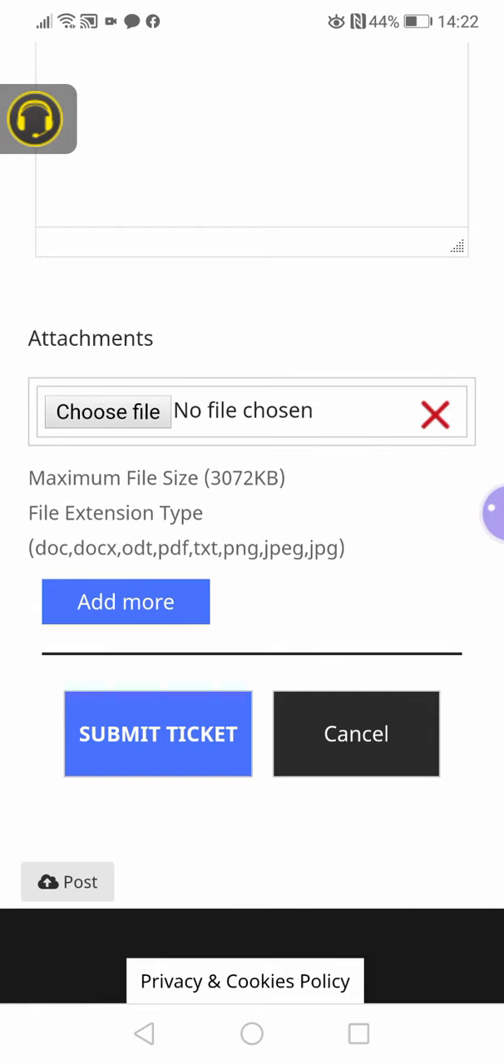